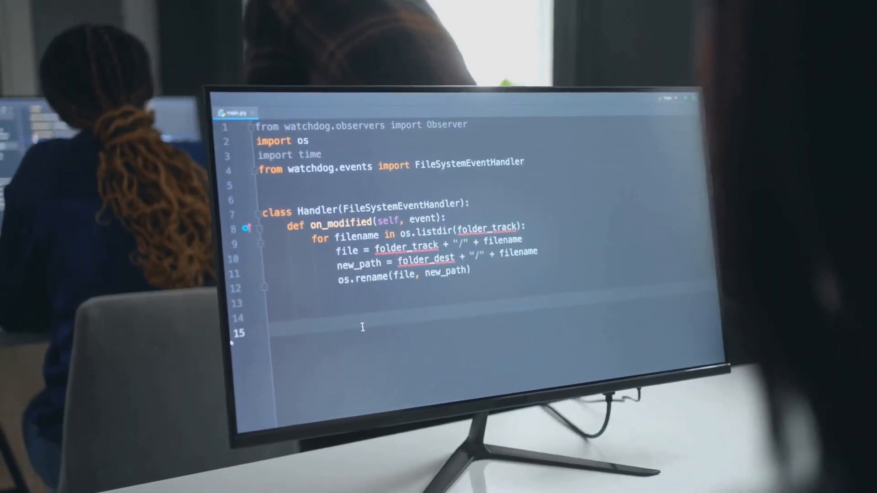
{"action": "type", "text": "folder_t"}
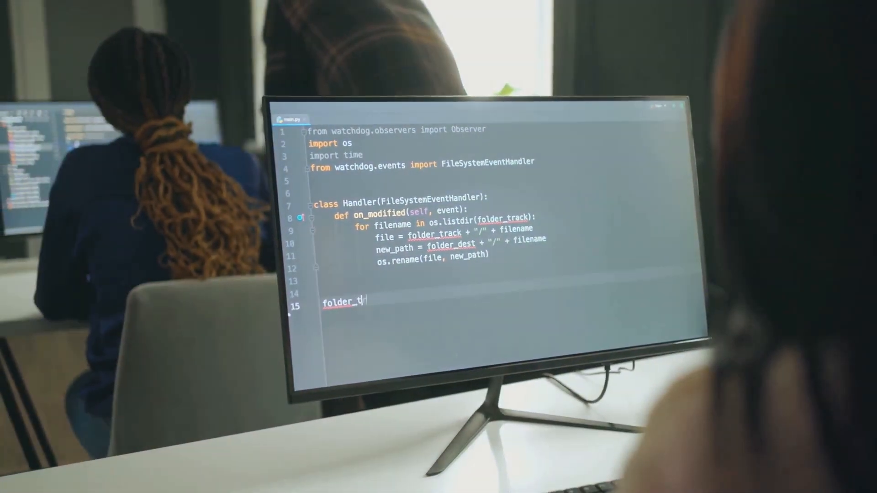